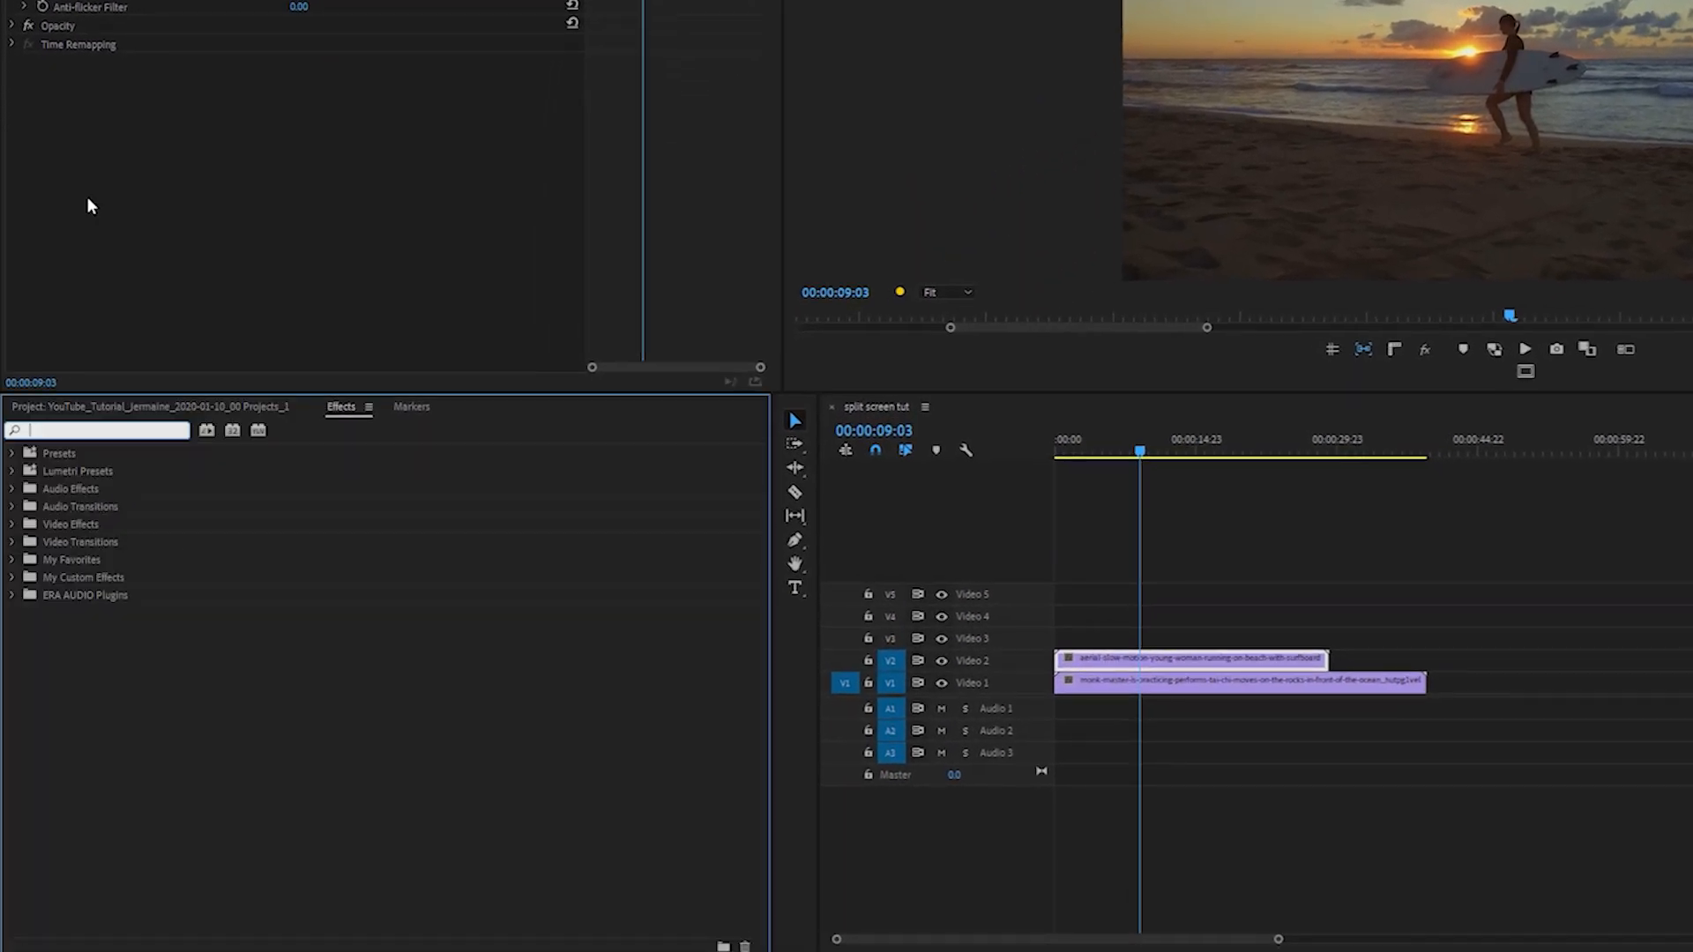
Step: Search 'crop' in the Effects panel to find the Crop video effect
text(cr)
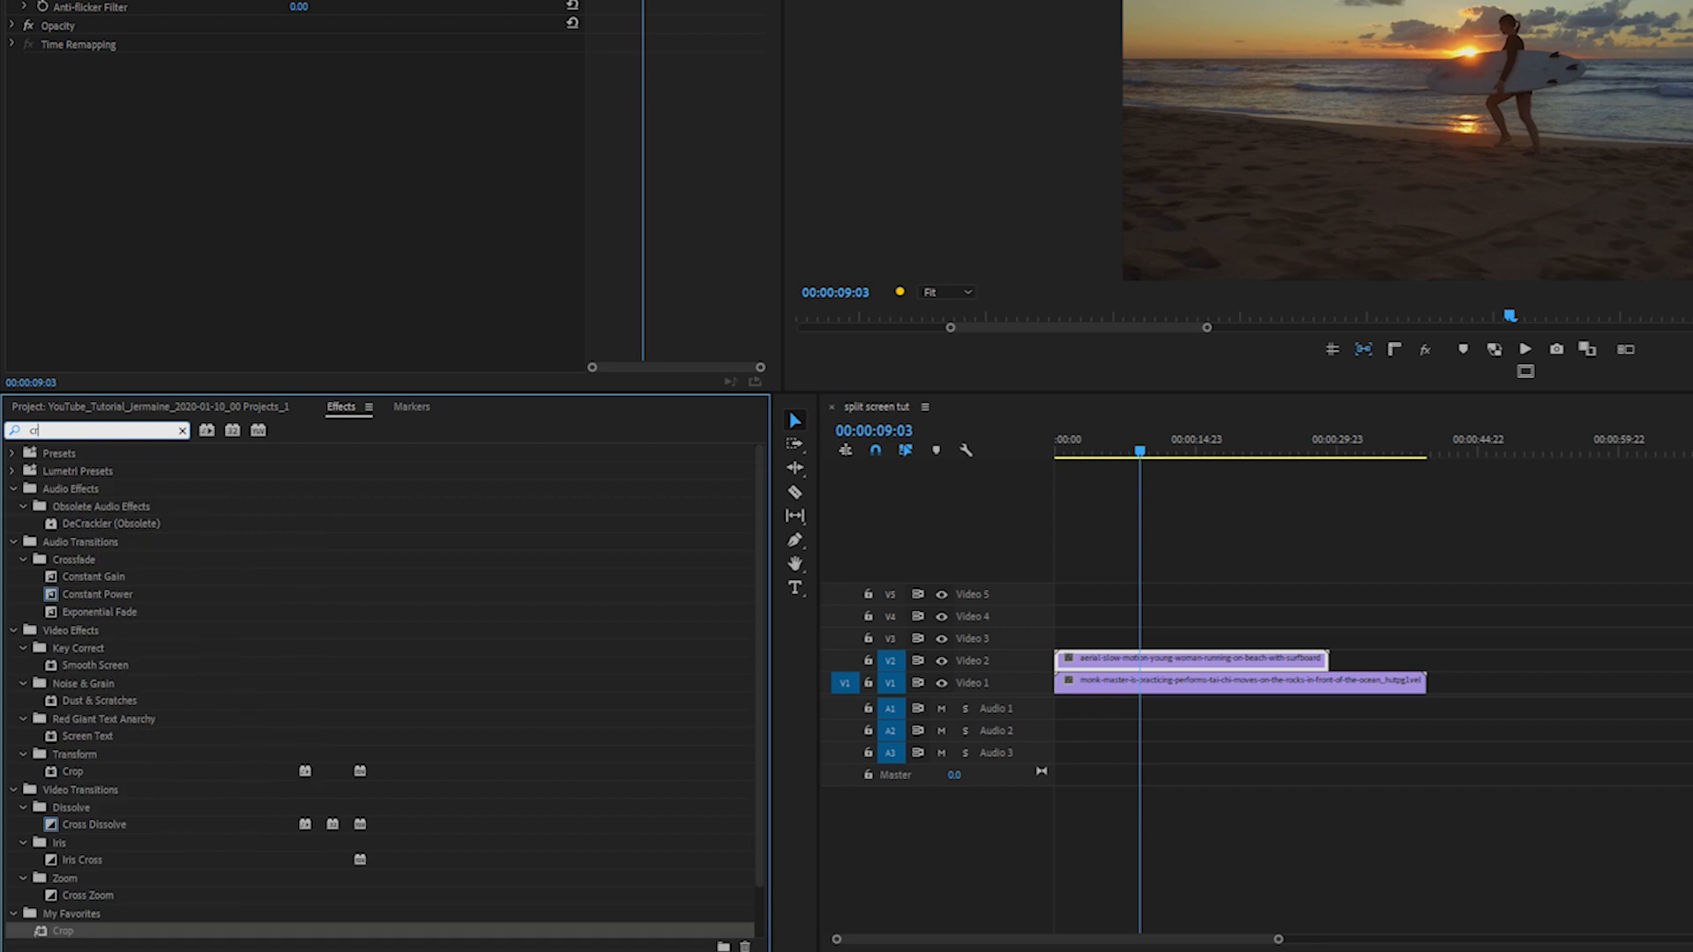
text(crop)
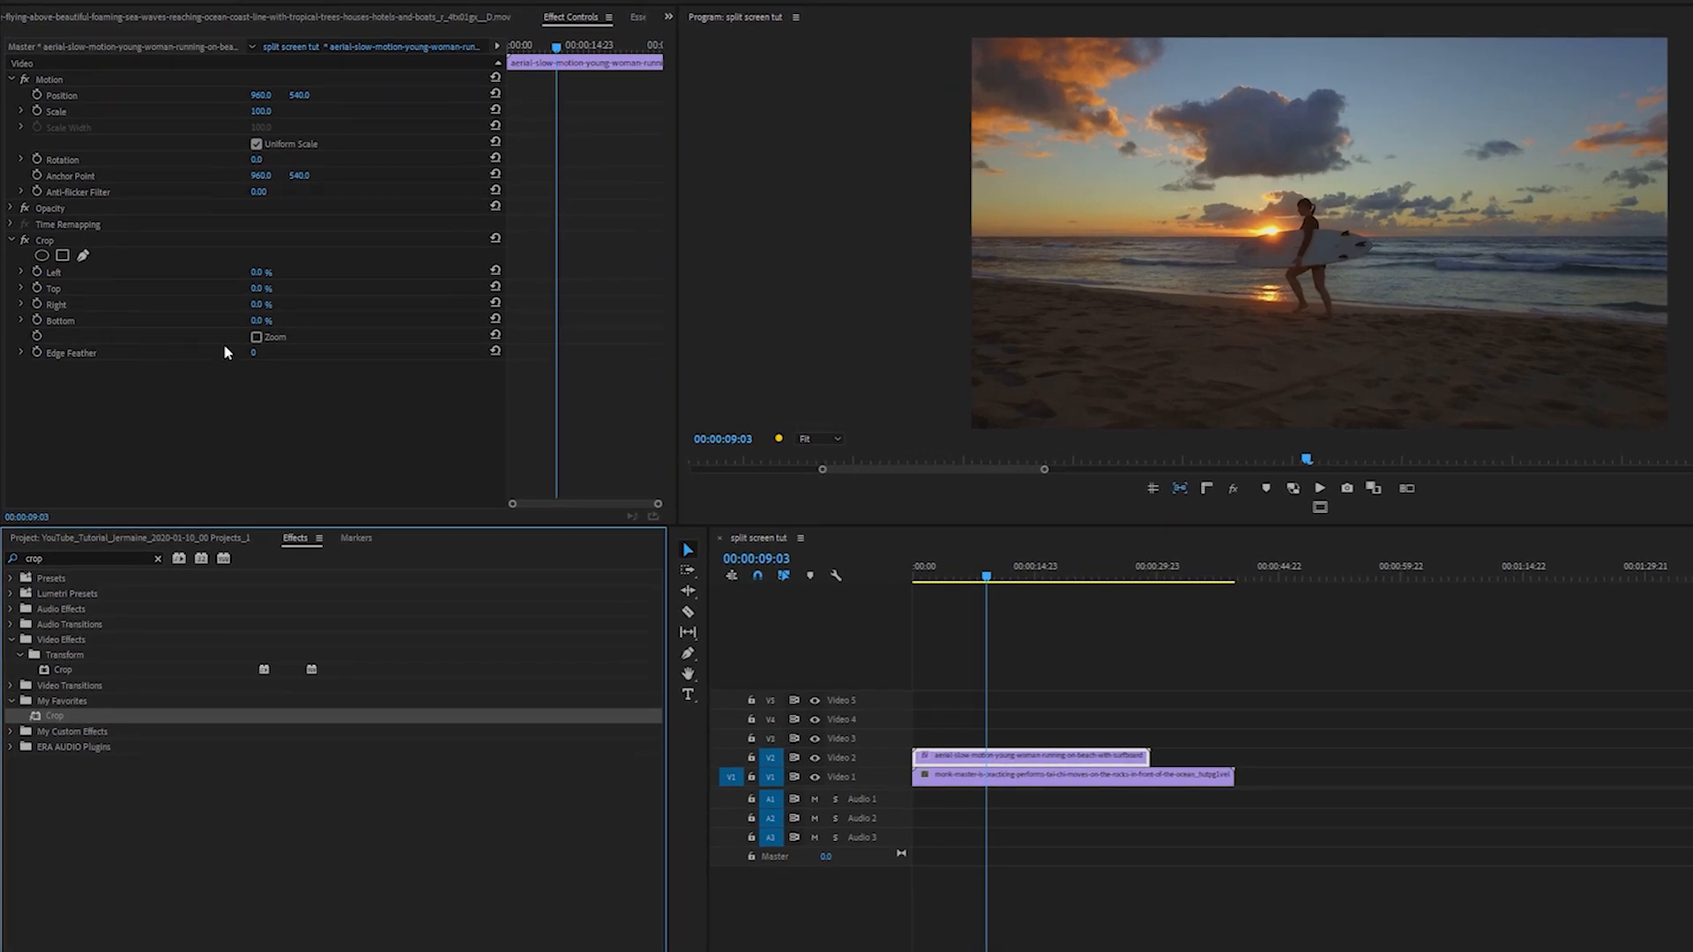
mouse_move(233, 279)
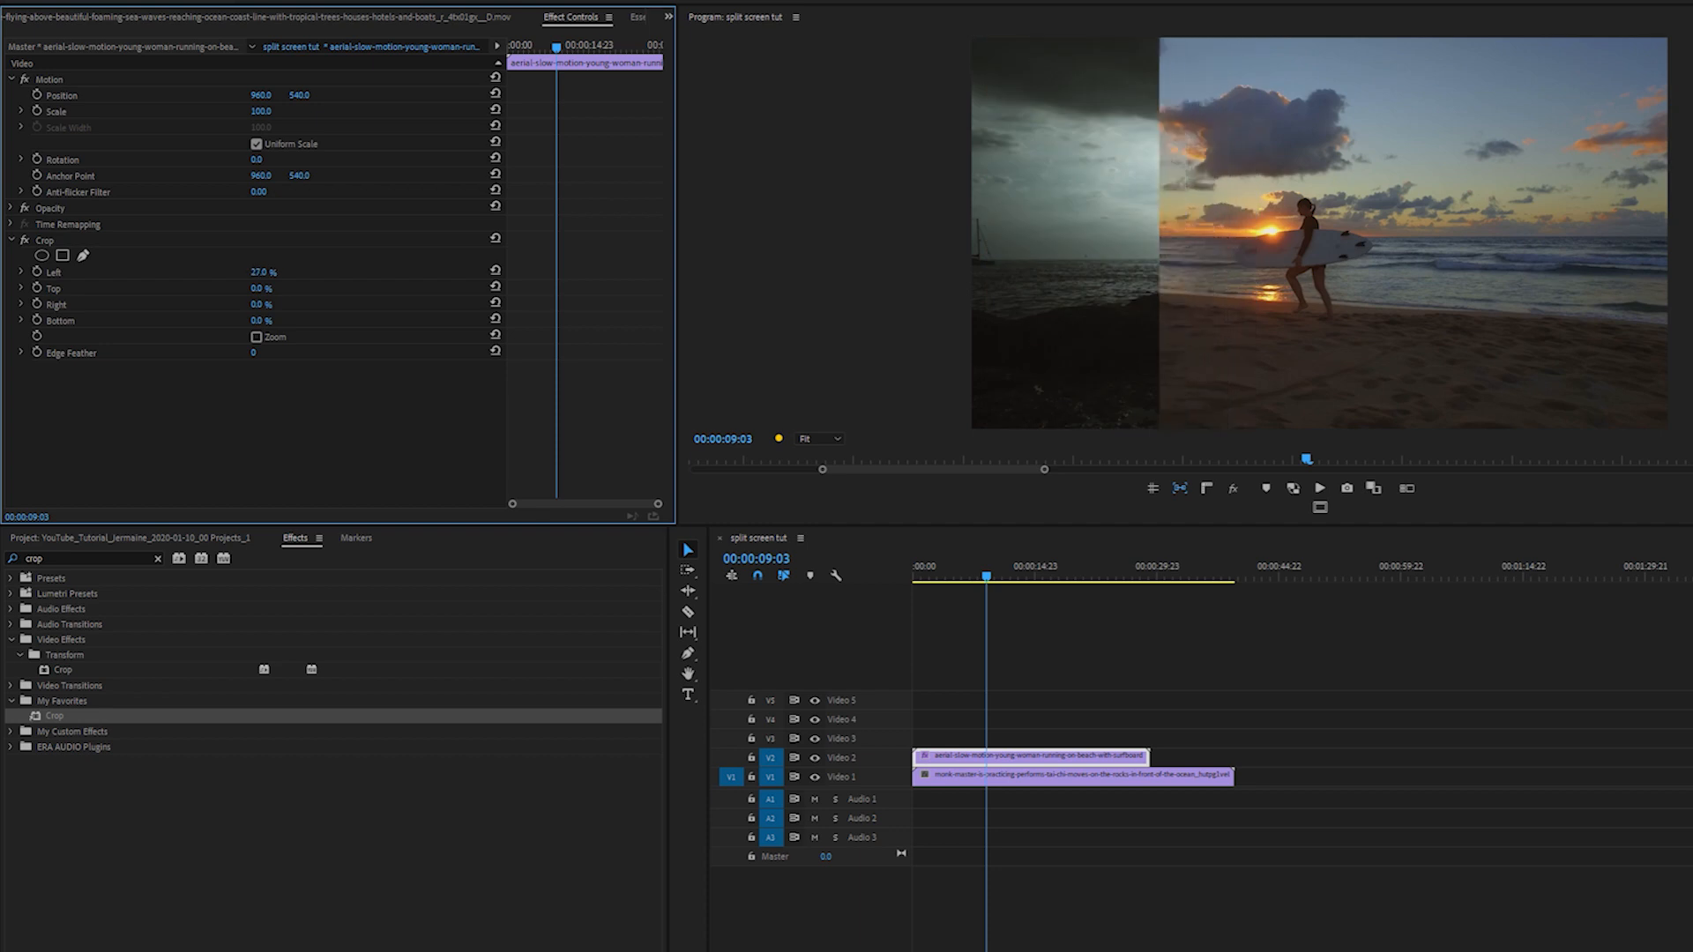
Step: Scrub the surfer clip's Crop Left value to 34%, revealing the monk clip
drag(261, 272, 280, 271)
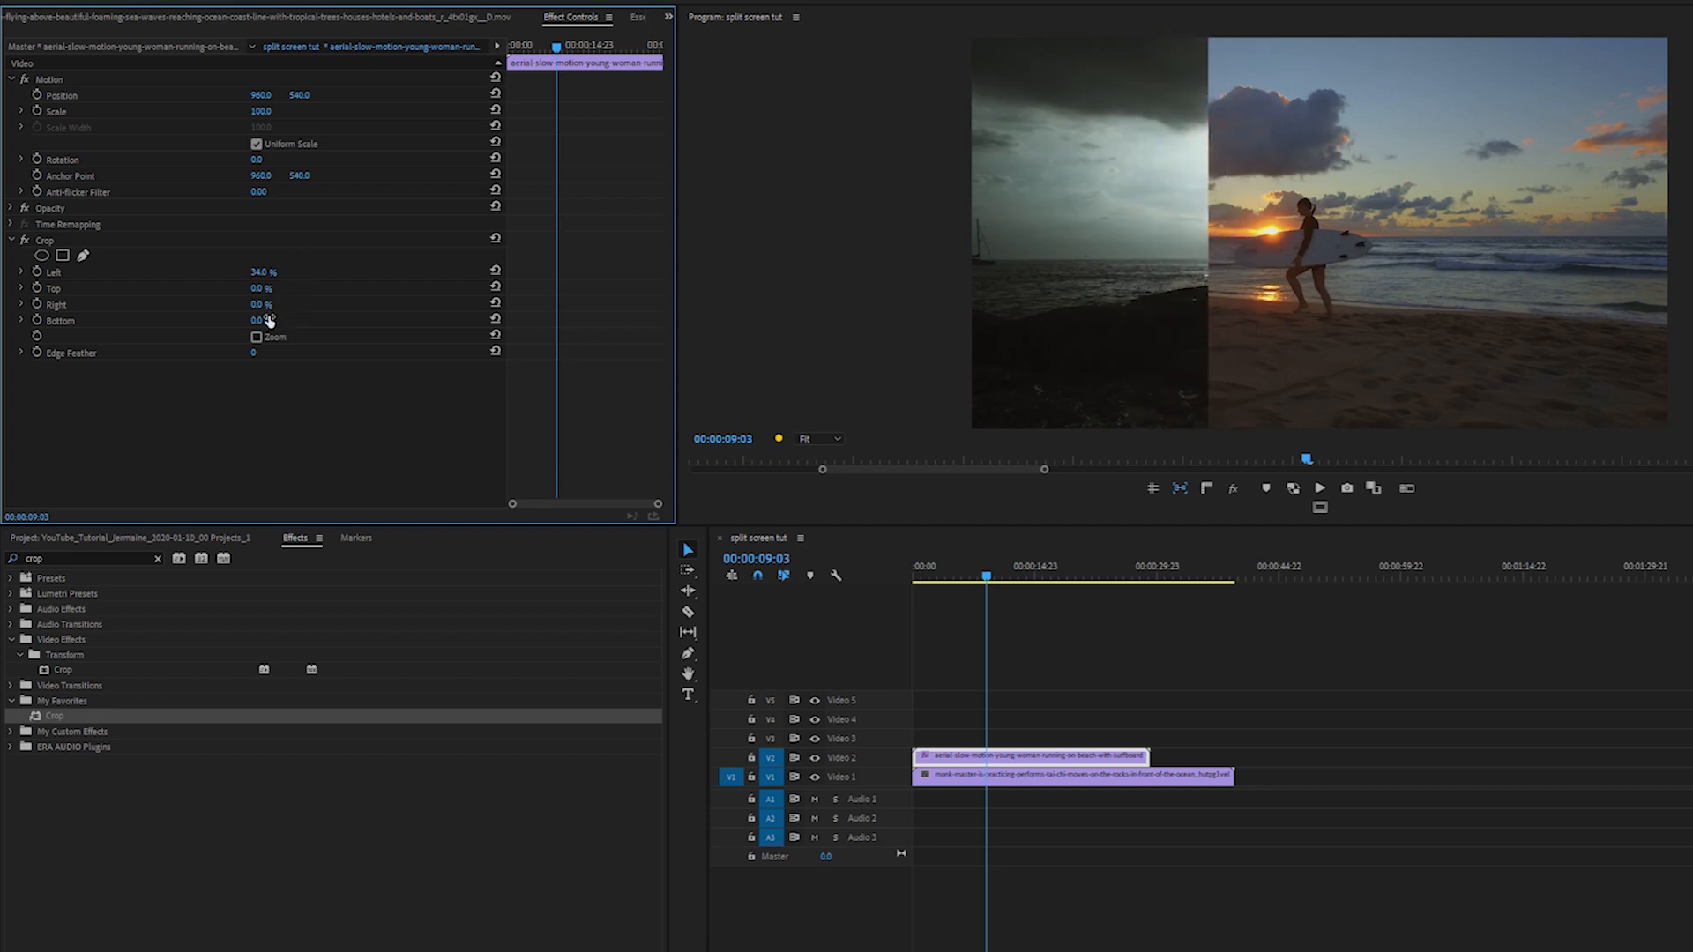
mouse_move(268, 132)
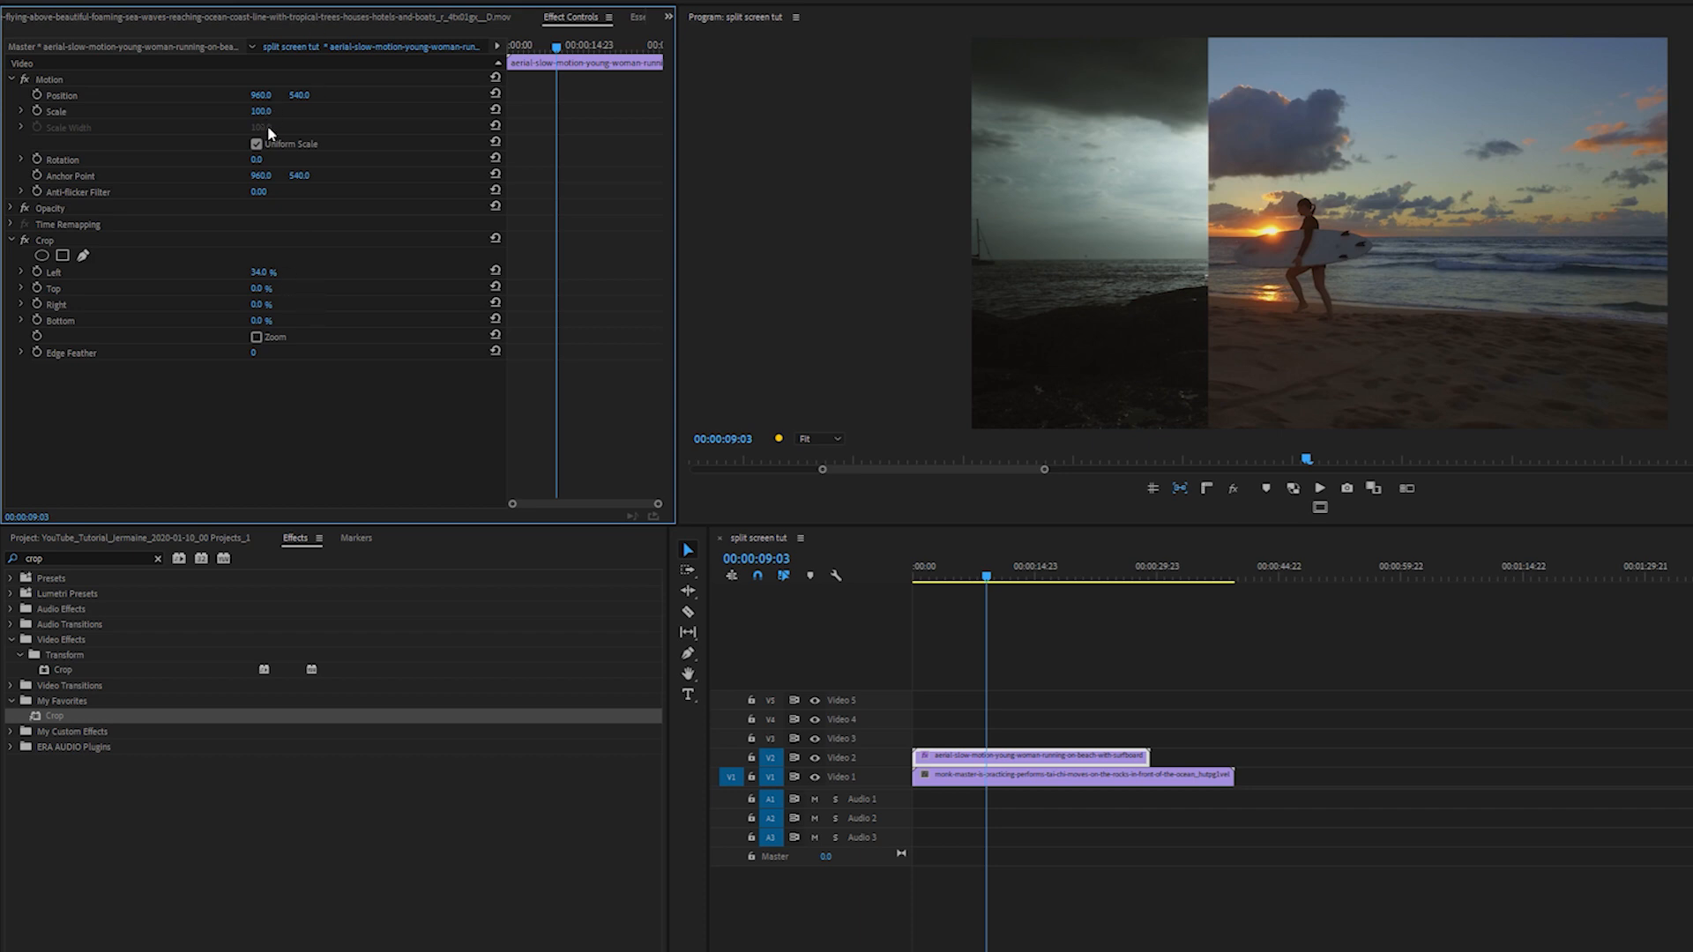
Step: Shift the cropped surfer clip right by raising its horizontal Position toward 1264
text(1108.0)
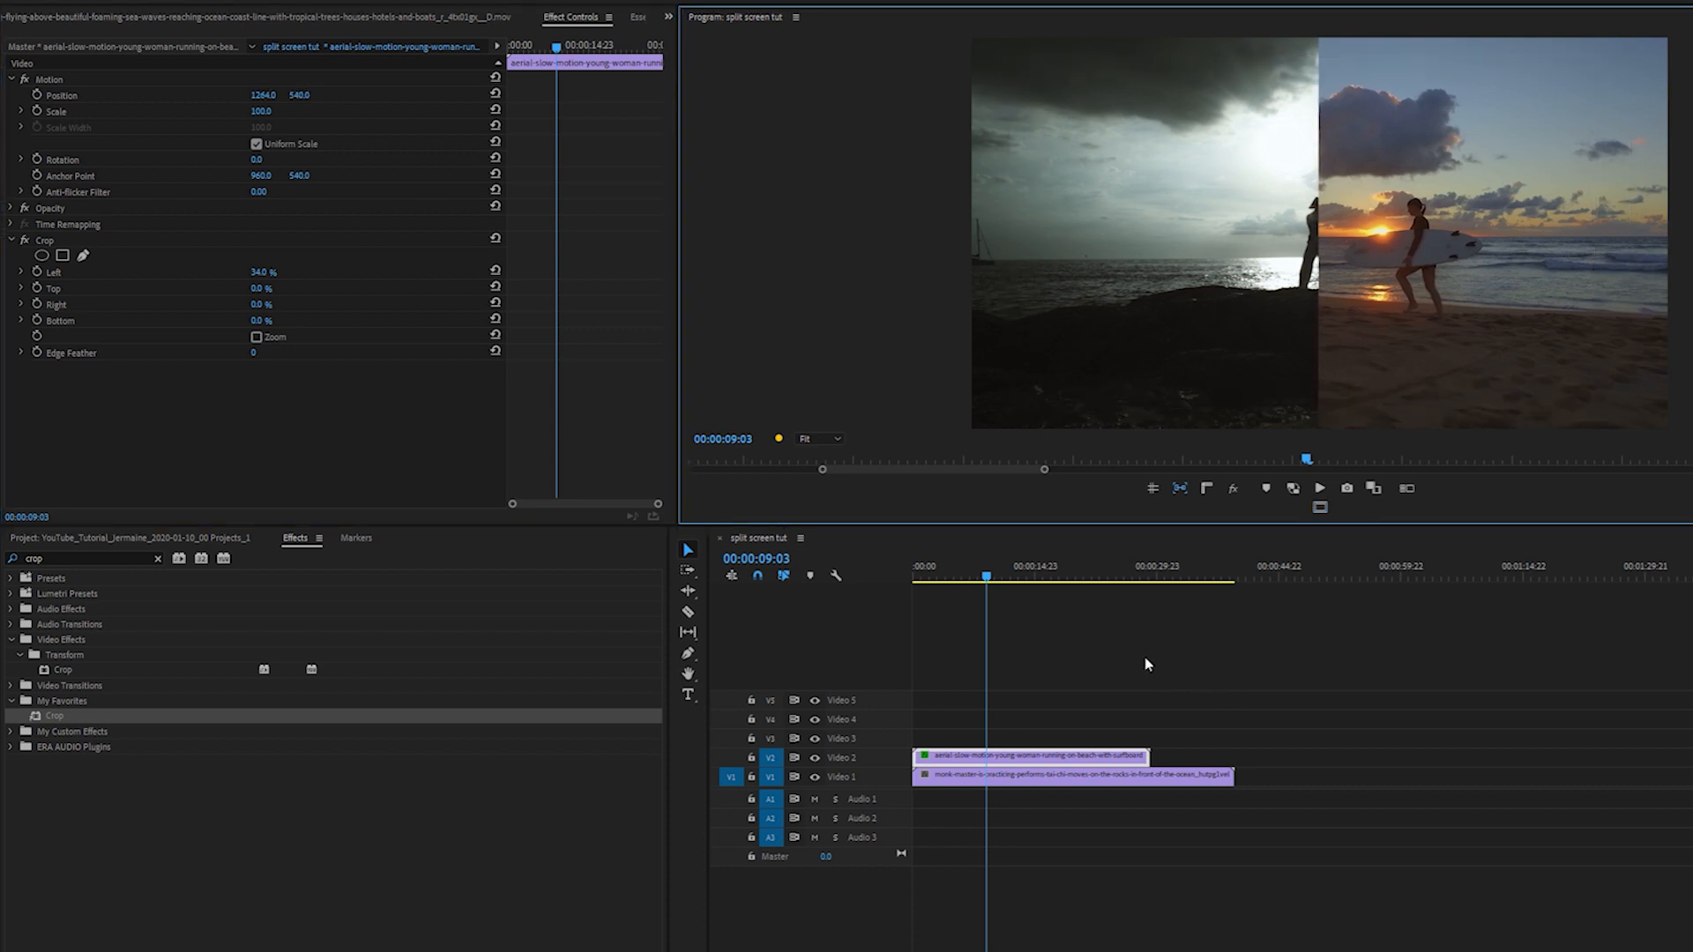
mouse_move(960, 494)
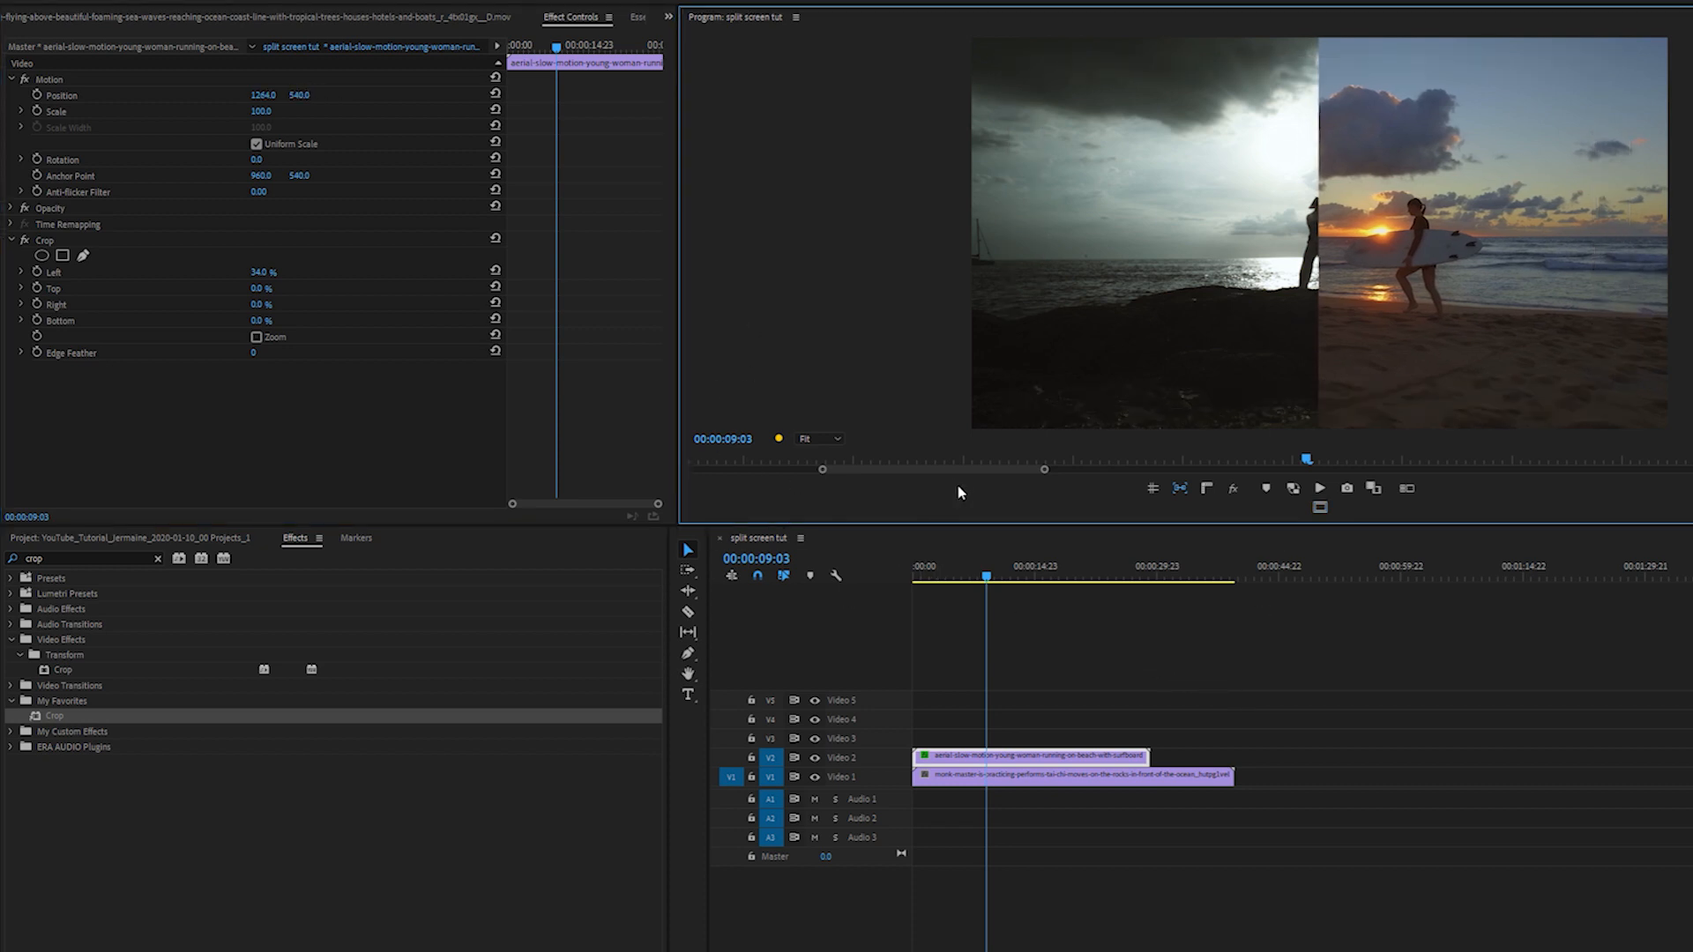
mouse_move(1168, 777)
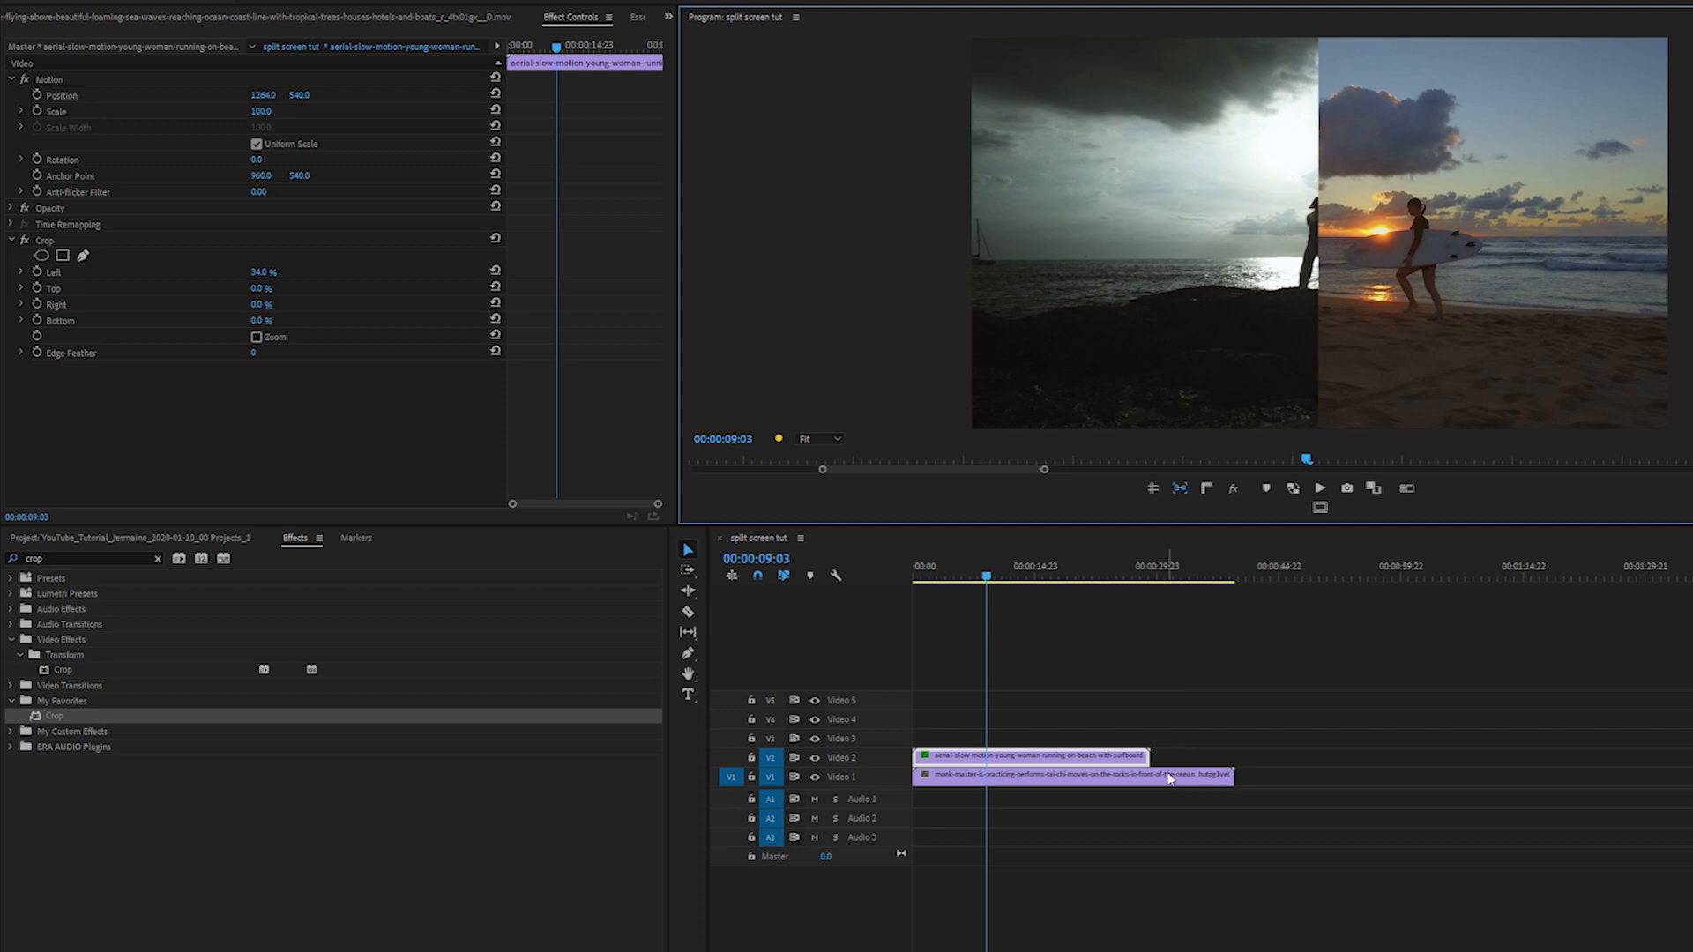
Step: Select the monk clip on V1 to set its horizontal Position to 475
click(1069, 776)
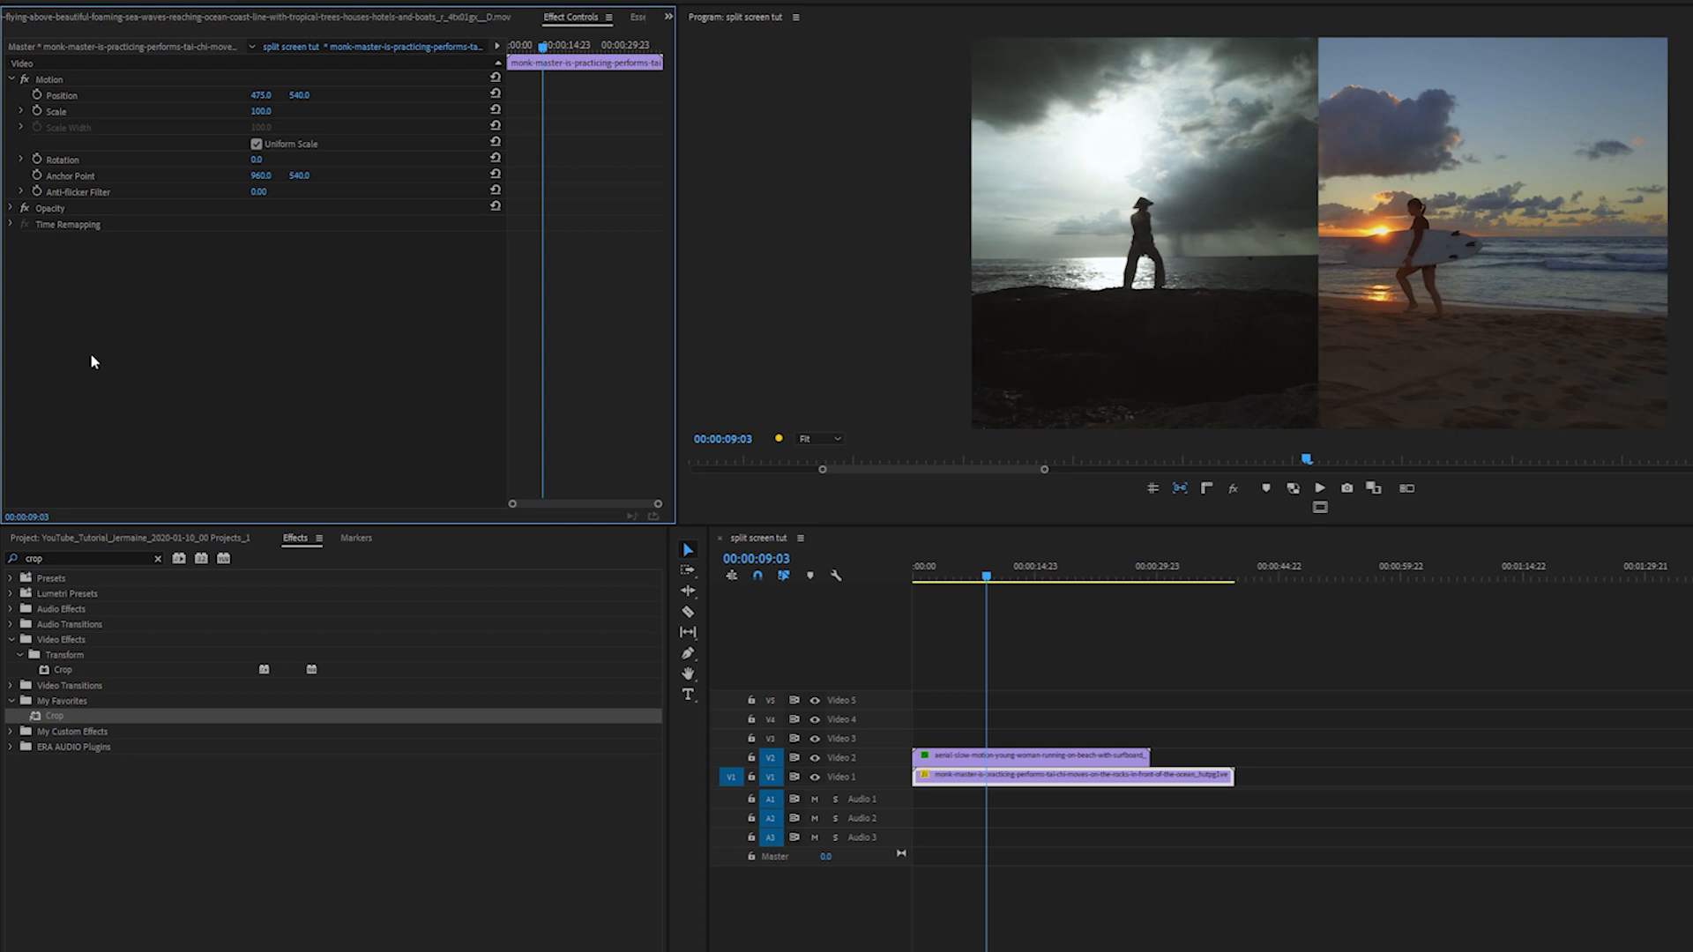
mouse_move(208, 451)
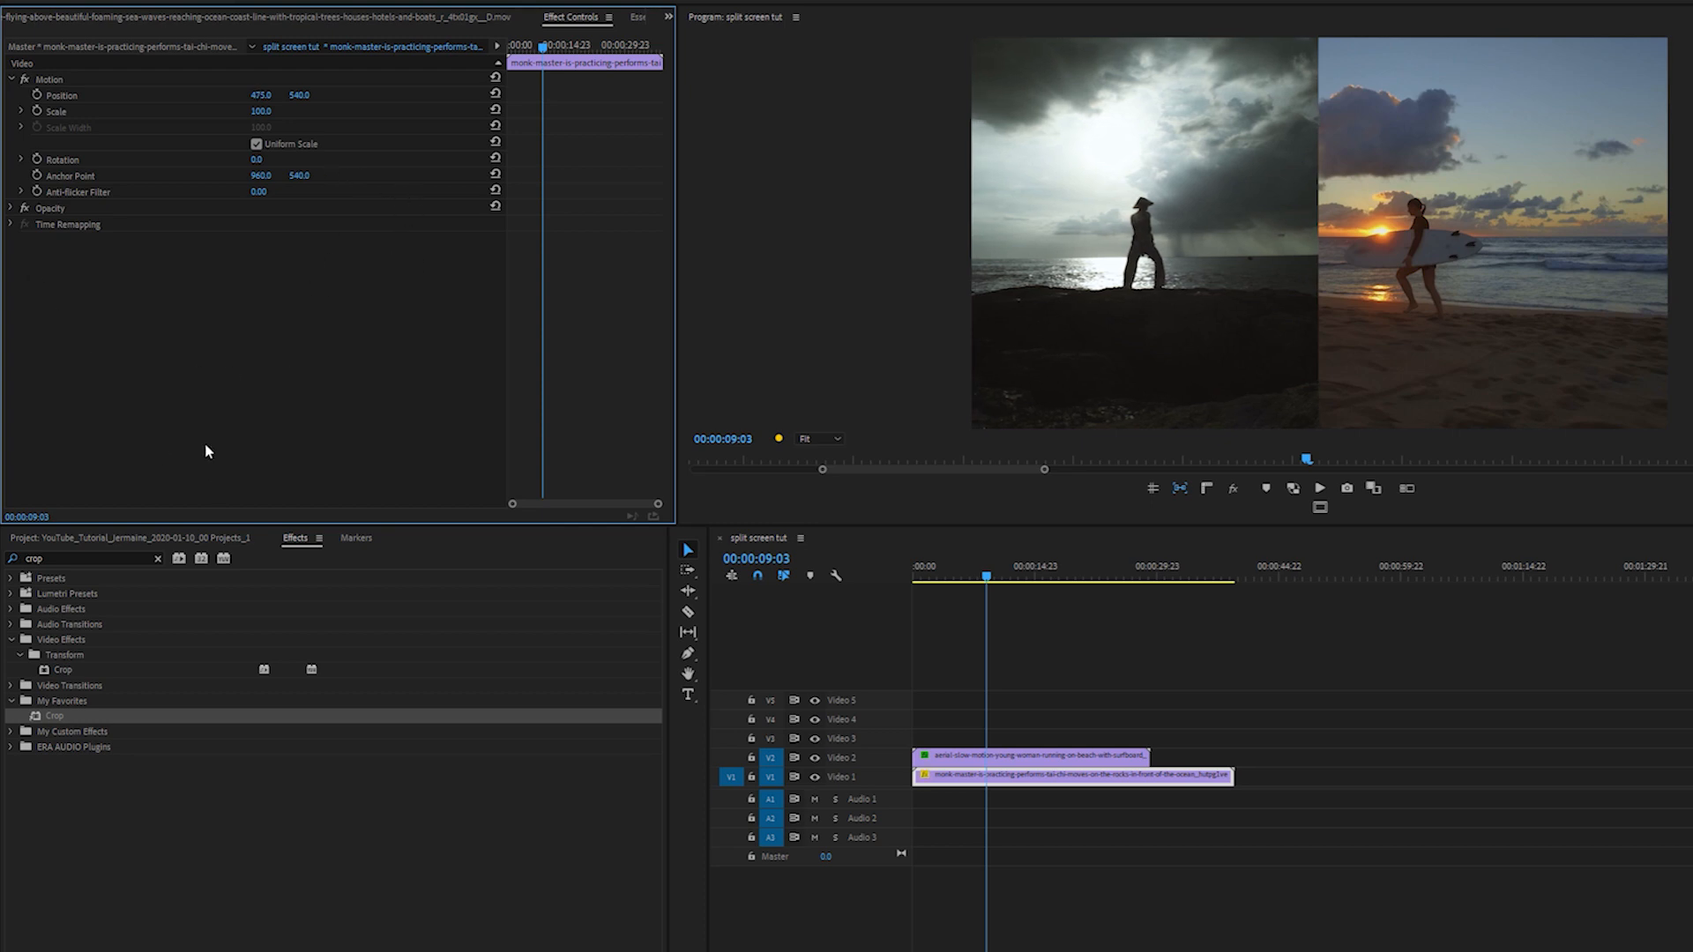
mouse_move(268, 330)
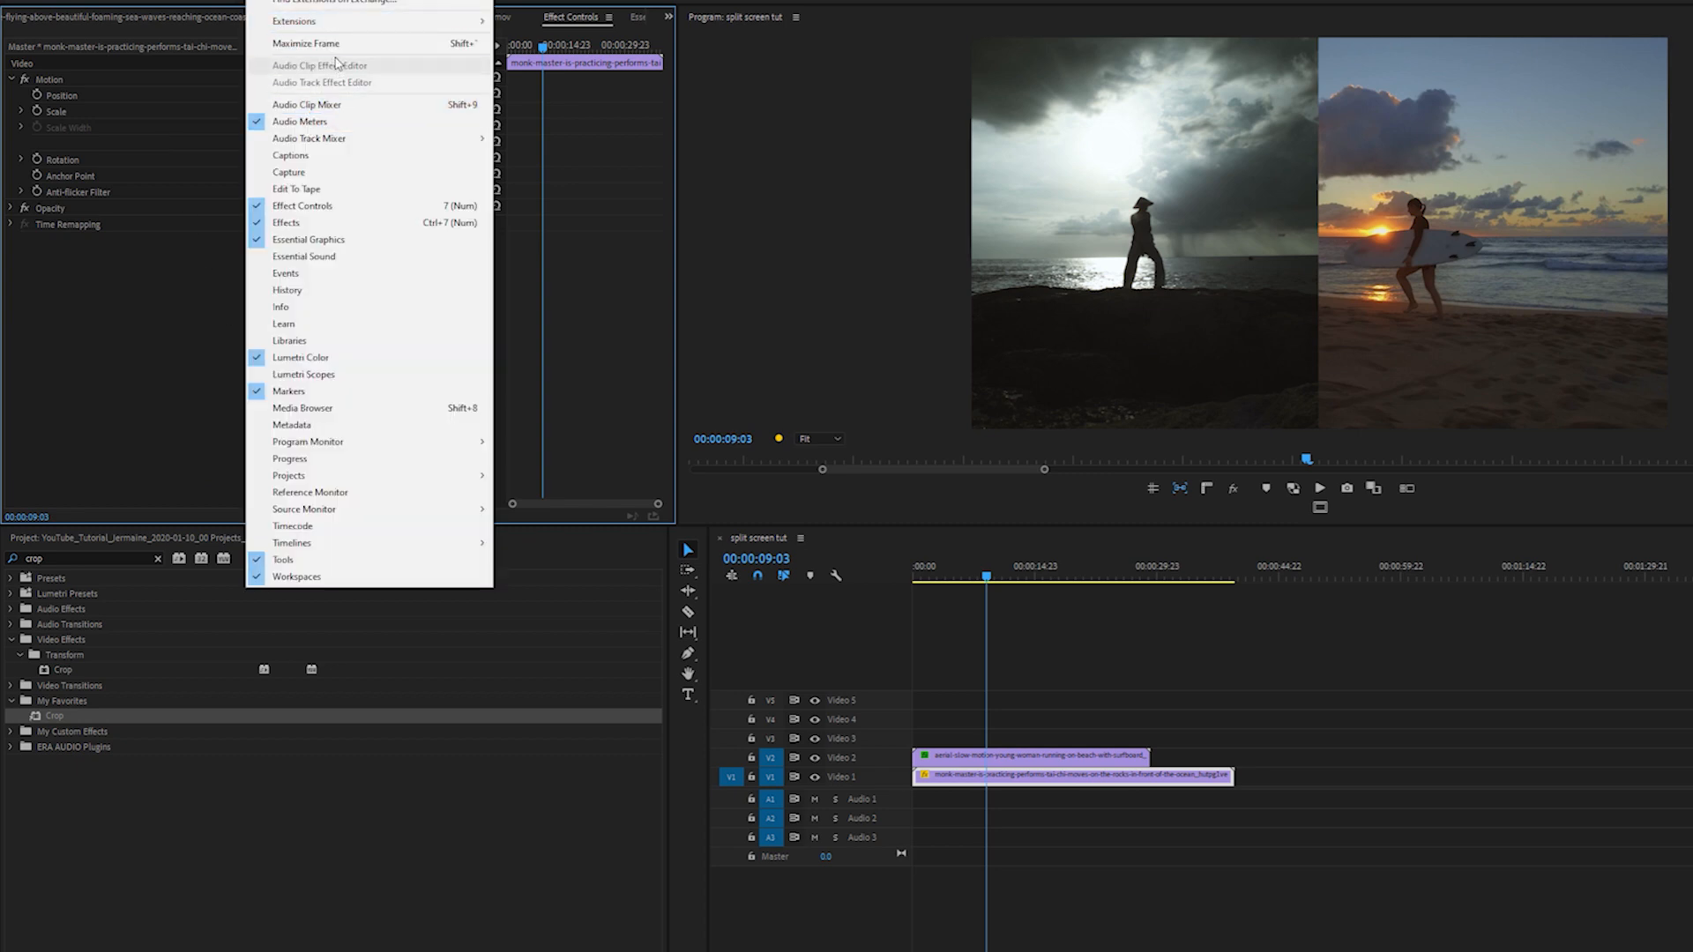
Step: Bring up Essential Graphics to add a thin white vertical divider rectangle
click(309, 240)
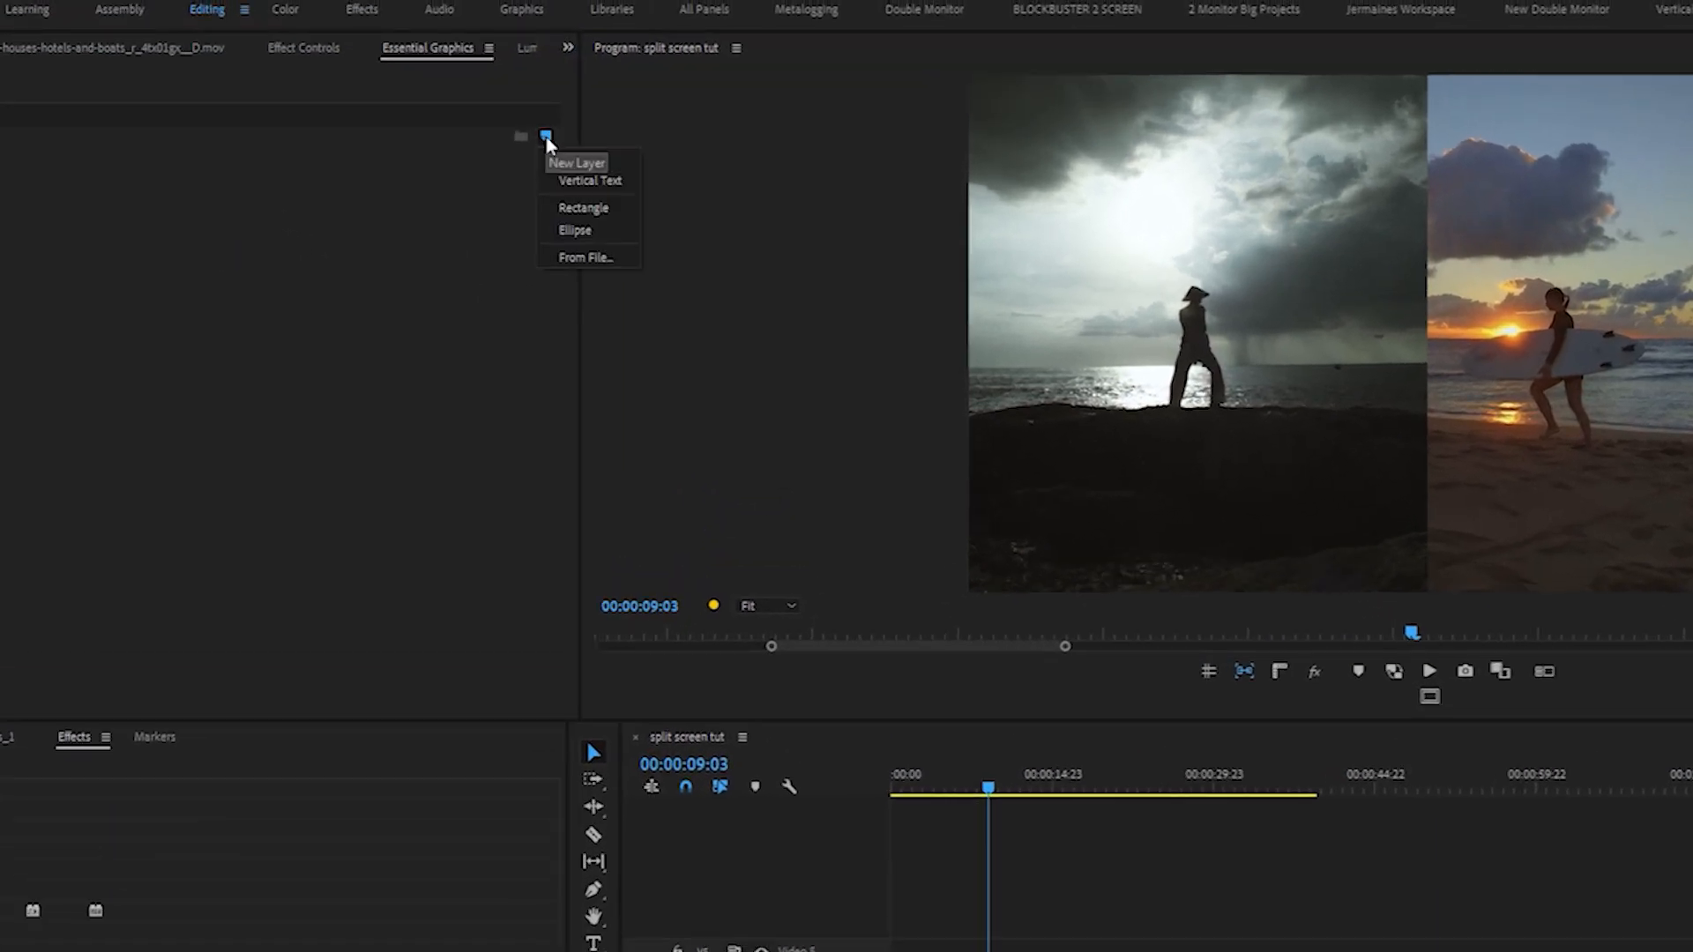
mouse_move(597, 208)
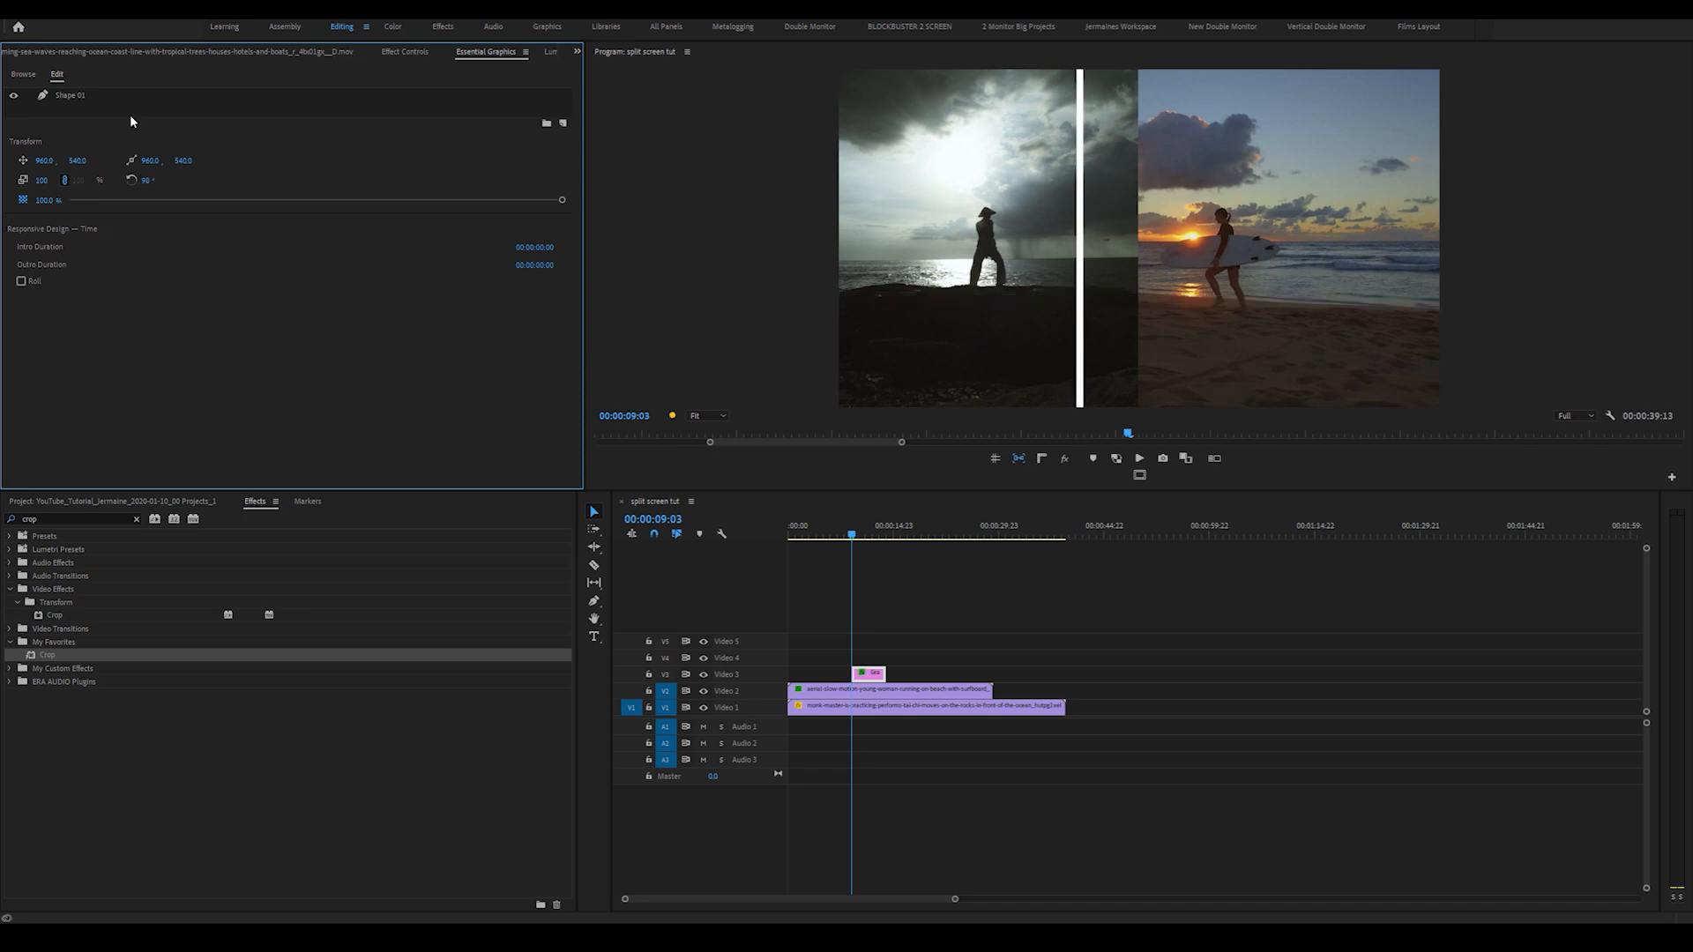
mouse_move(1065, 275)
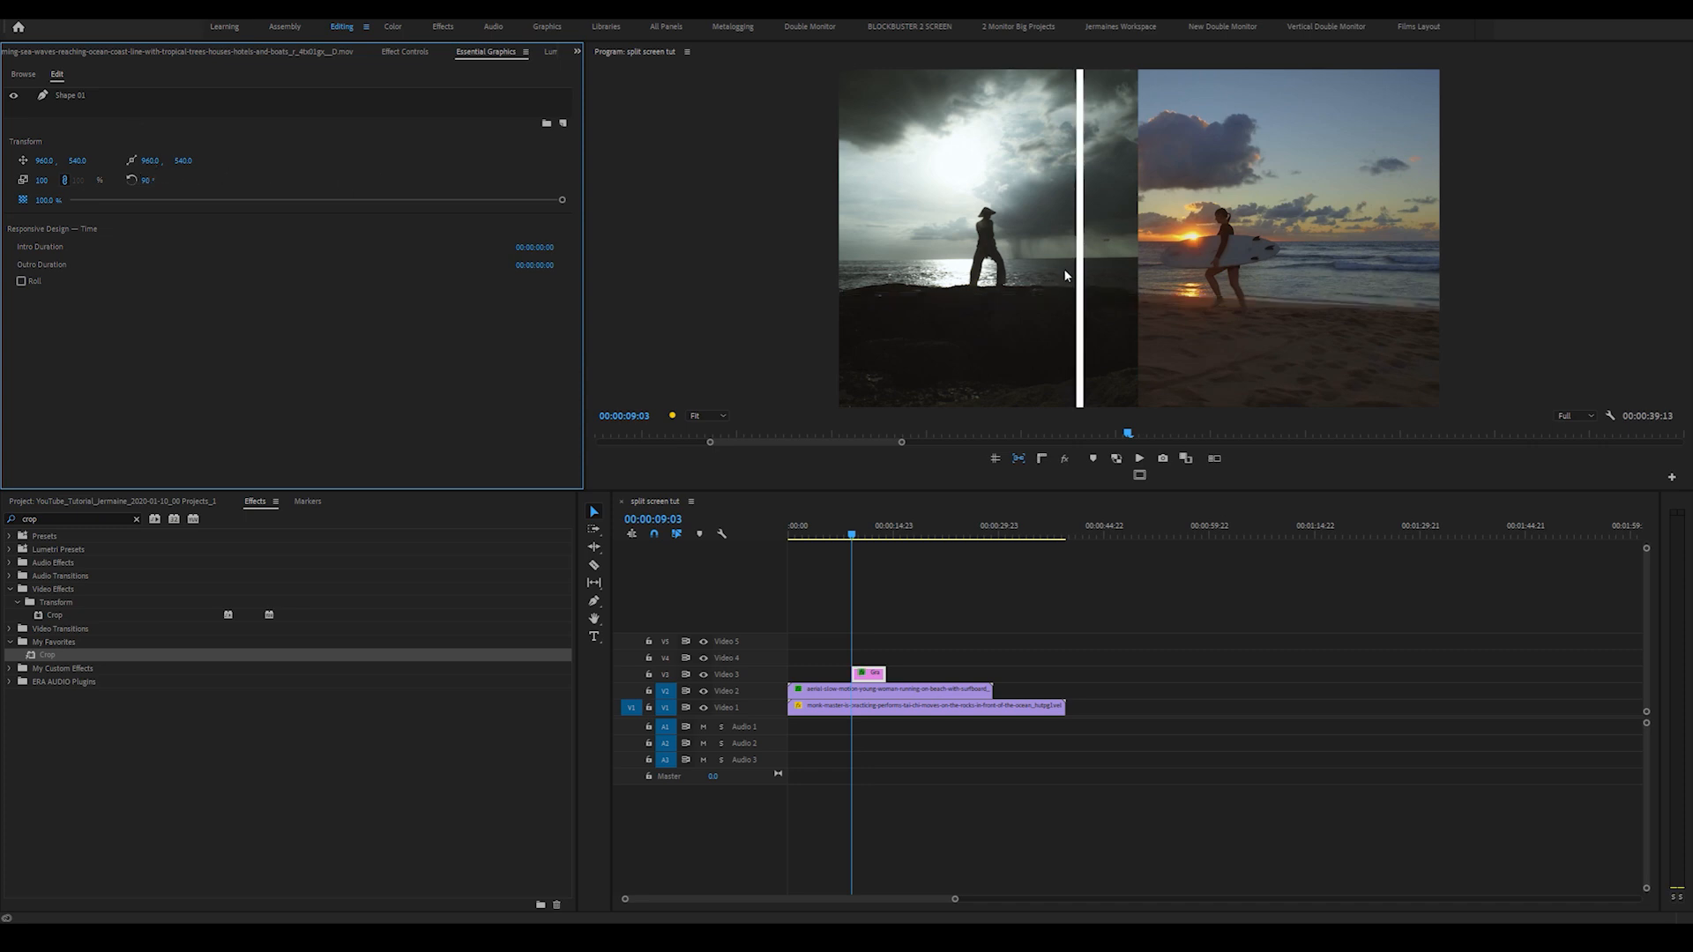